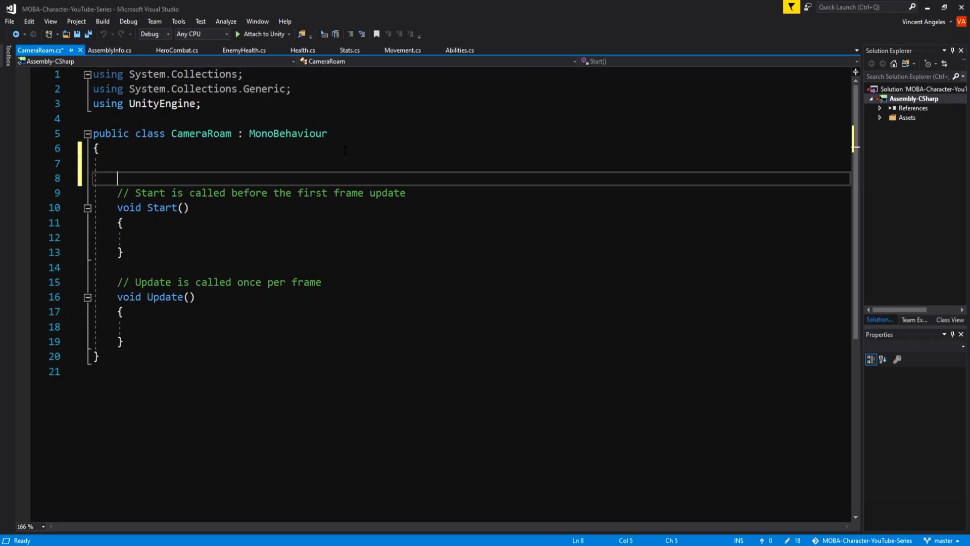
- Declare camSpeed and screenSizeThickness = 10, then begin the mousePosition.y >= Screen.height - thickness check
{"action": "type", "text": "public float camSpeed = 20;"}
{"action": "type", "text": "public float screenSi"}
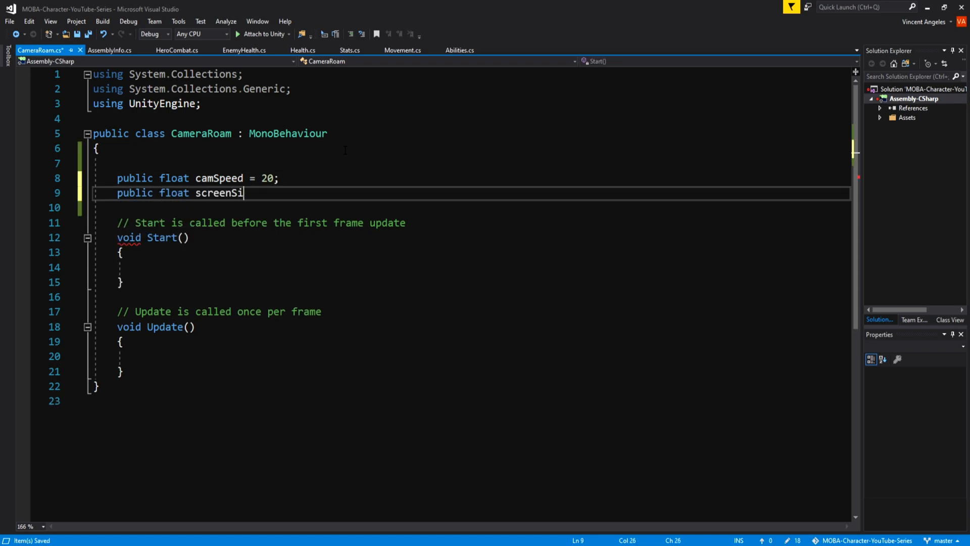
{"action": "type", "text": "zeThickness = 10;"}
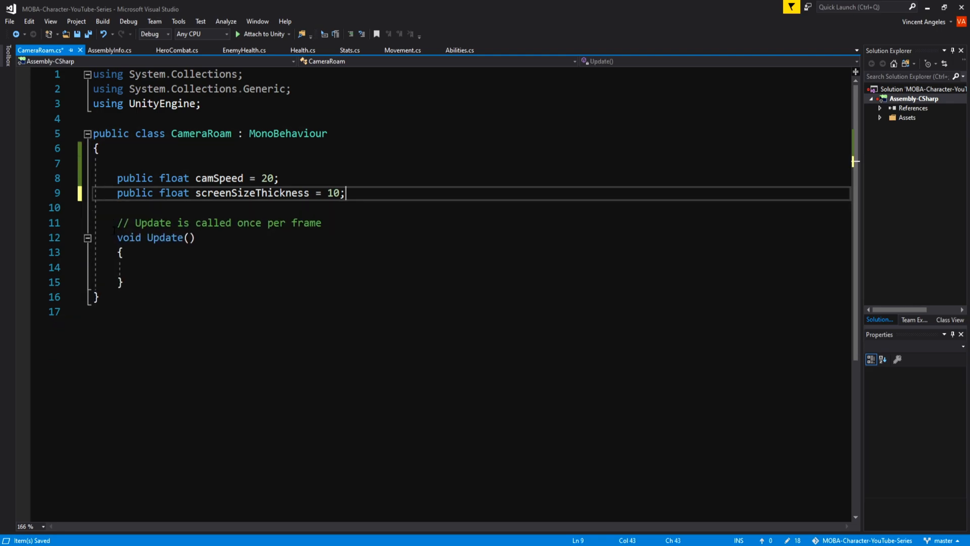
{"action": "type", "text": "vectron"}
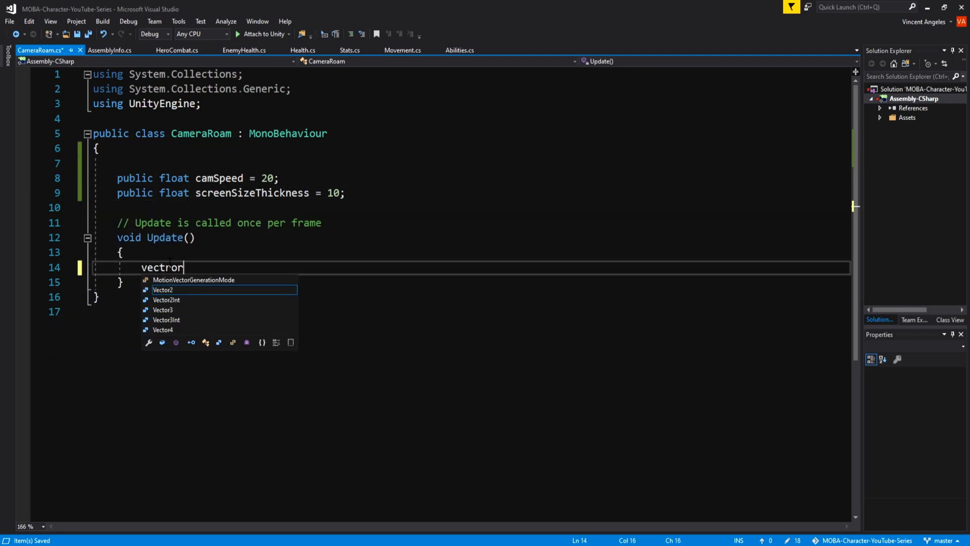
{"action": "type", "text": "Vector3 pos = transform.position;"}
{"action": "type", "text": "if(inpo"}
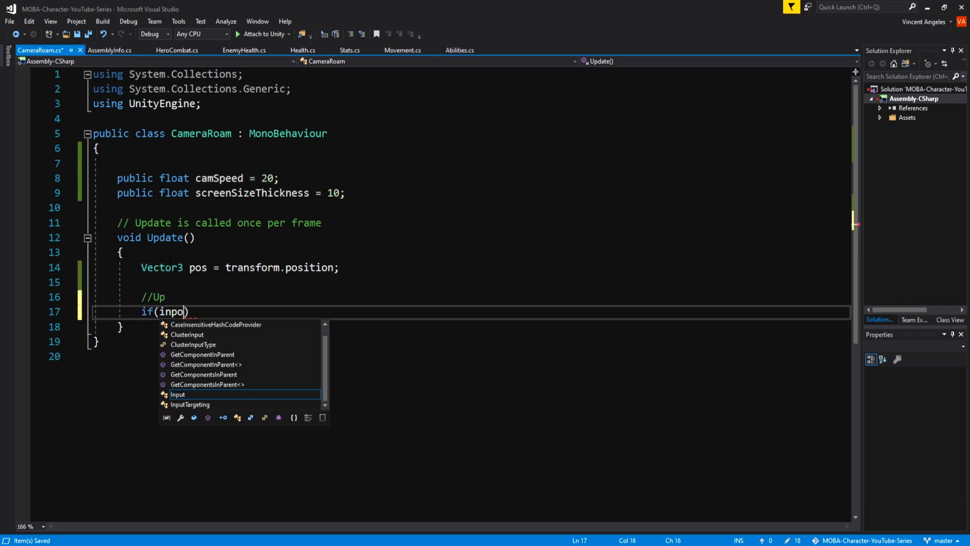
{"action": "type", "text": "Input.mousePosition.y"}
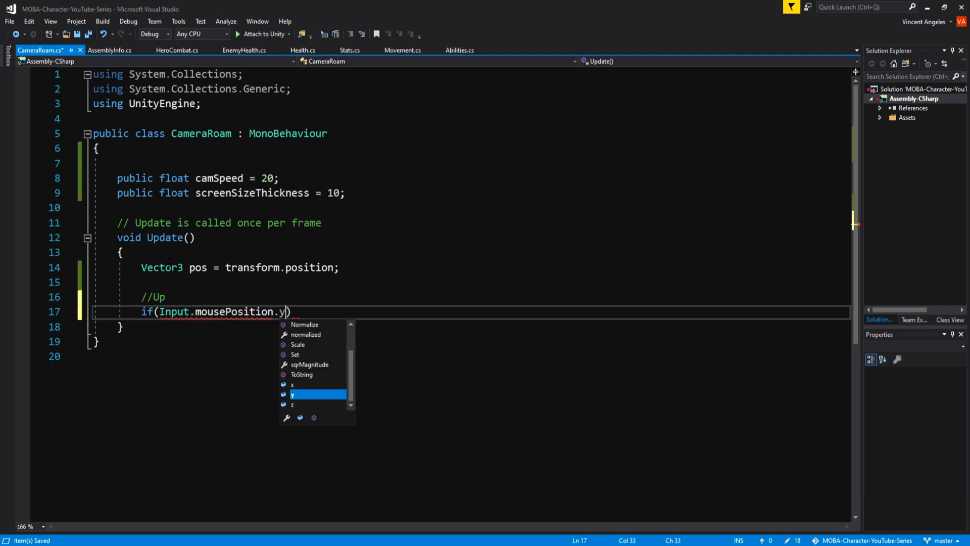
{"action": "type", "text": ">= Screen.height - b"}
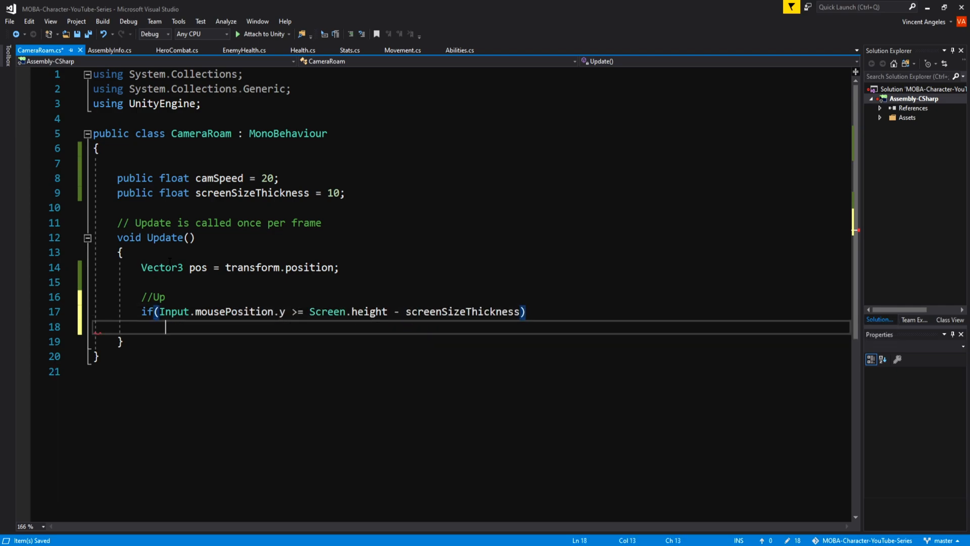
- Move pos.z by camSpeed * Time.deltaTime in the Up block and duplicate the block
{"action": "type", "text": "{"}
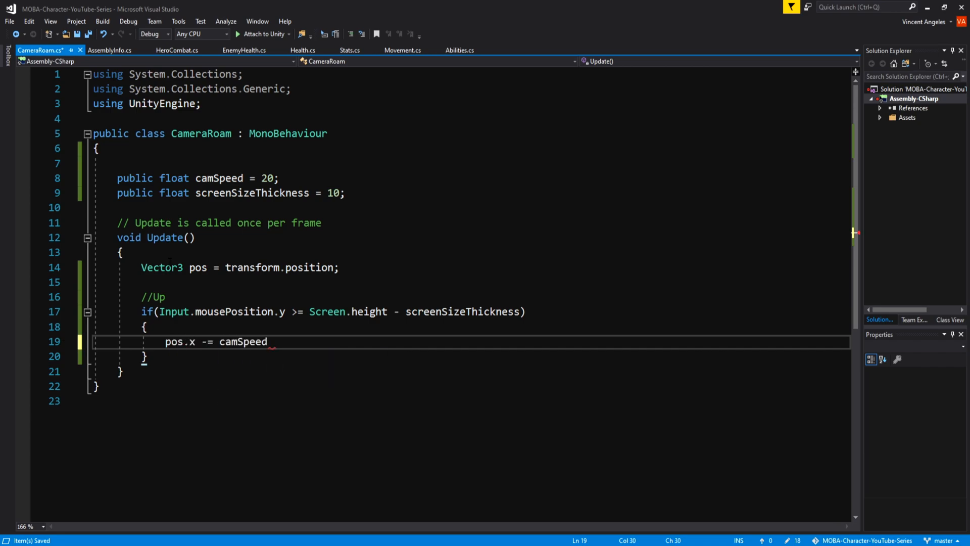
{"action": "type", "text": "* Time.deltaTime;"}
{"action": "type", "text": "//OR"}
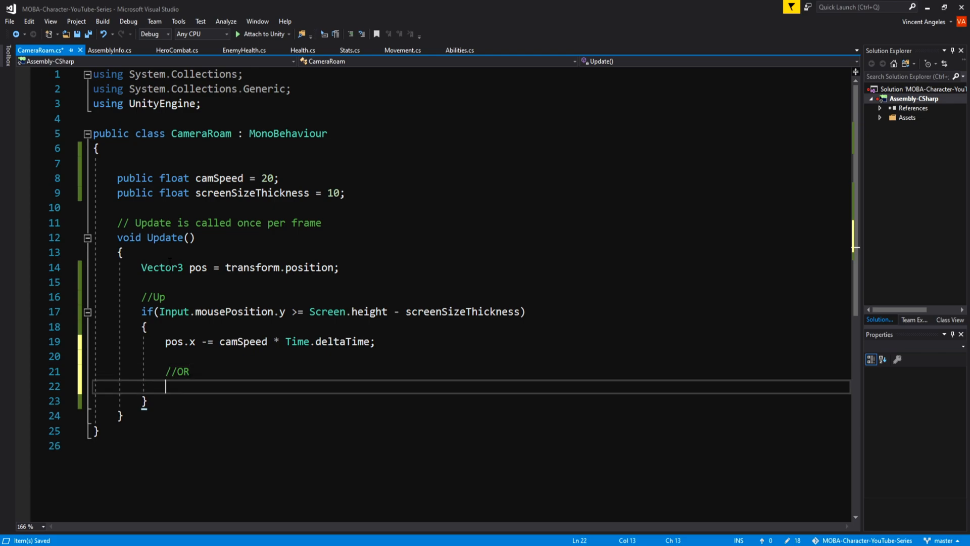
{"action": "type", "text": "//po"}
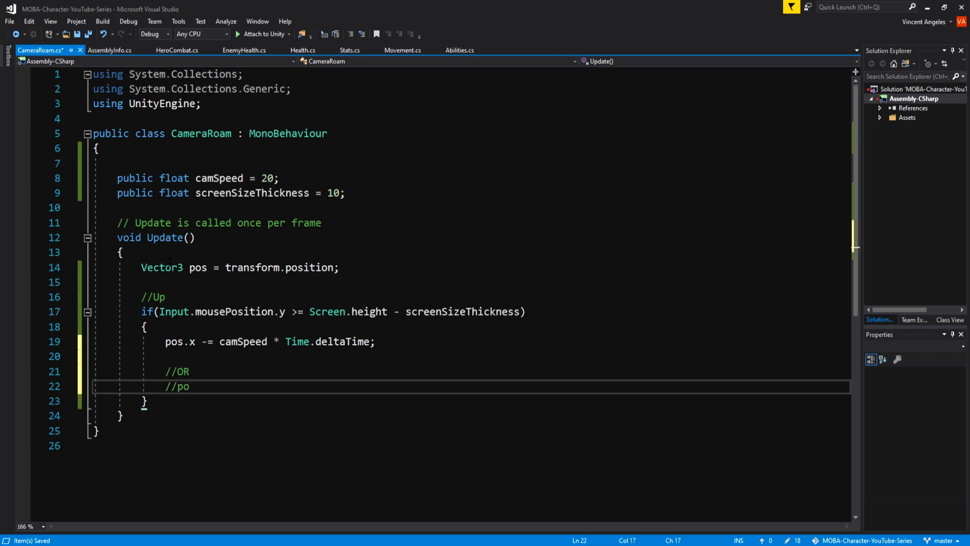
{"action": "type", "text": "z."}
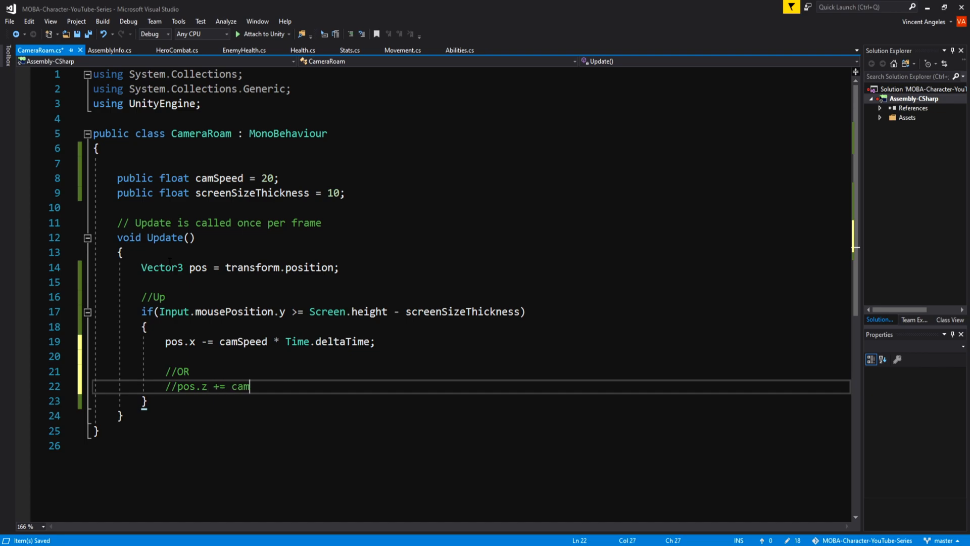
{"action": "type", "text": "Speed * Ti"}
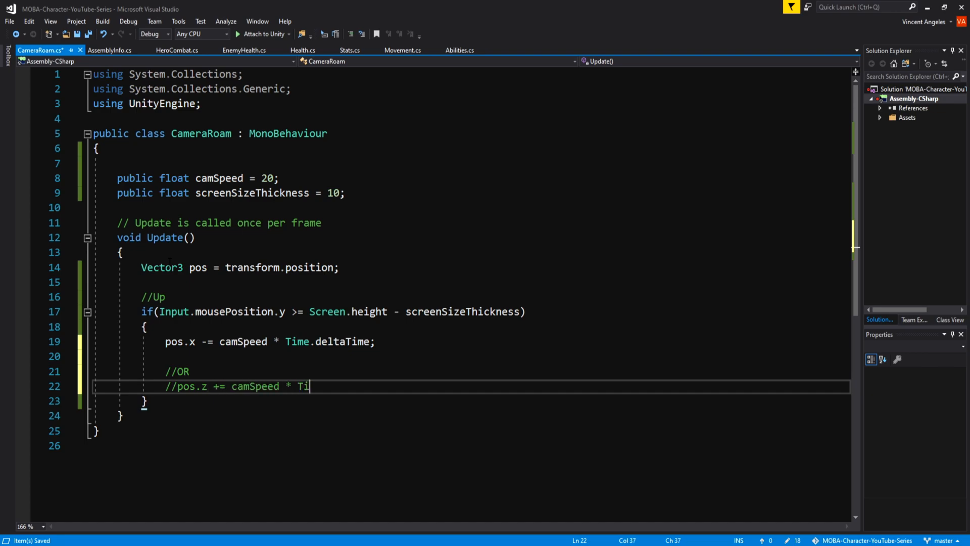
{"action": "type", "text": "me.deltaTime;"}
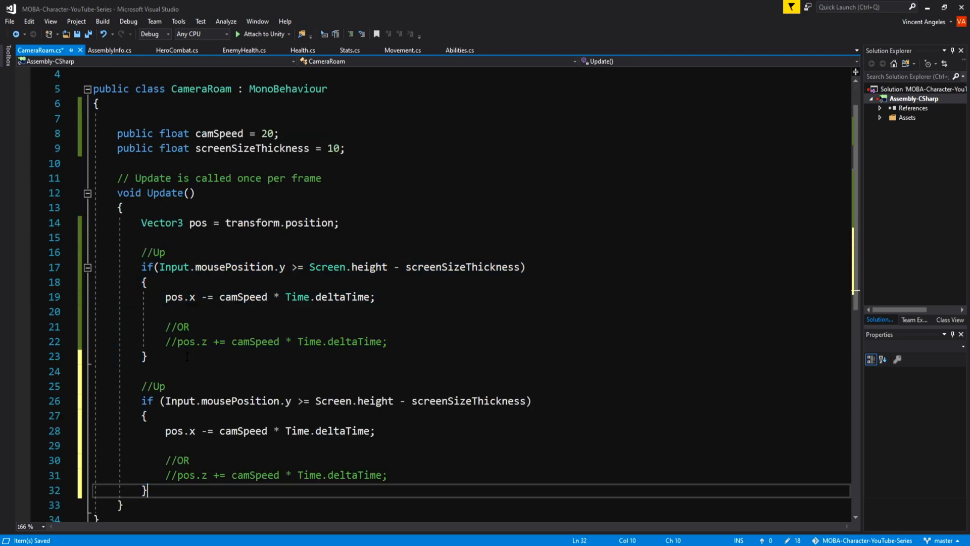
- Turn the copies into Down, Right and Left checks with flipped comparisons and x/z shifts
{"action": "type", "text": "Down"}
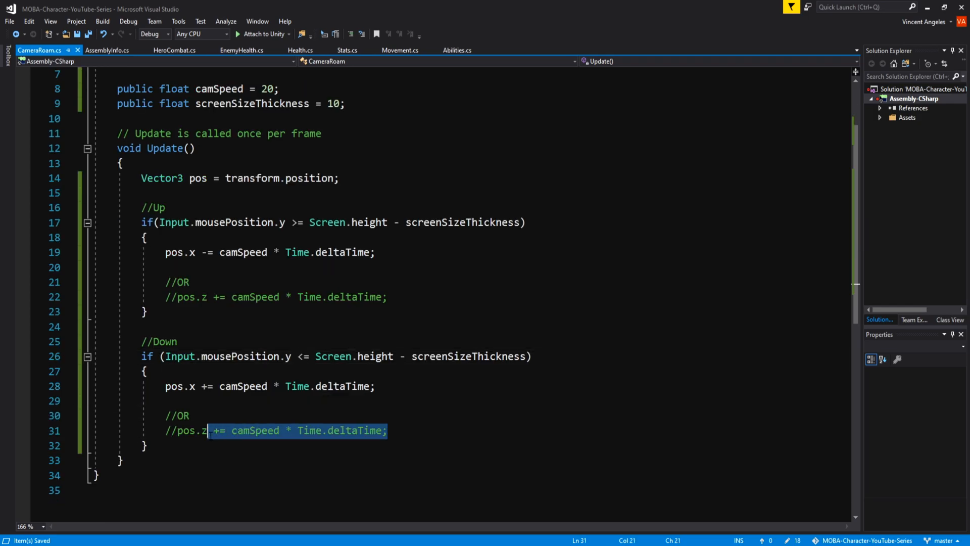
{"action": "type", "text": "-= camSpeed * Time"}
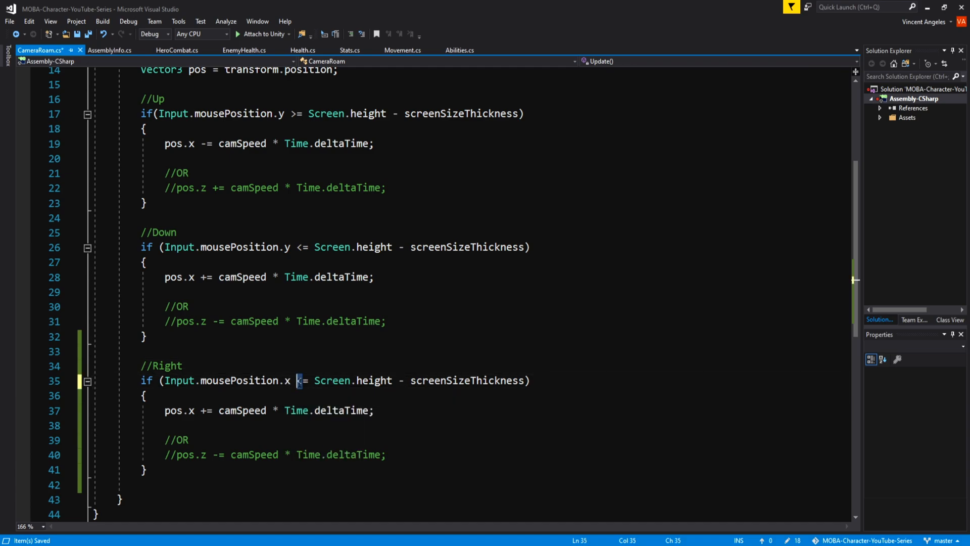
{"action": "type", "text": ">"}
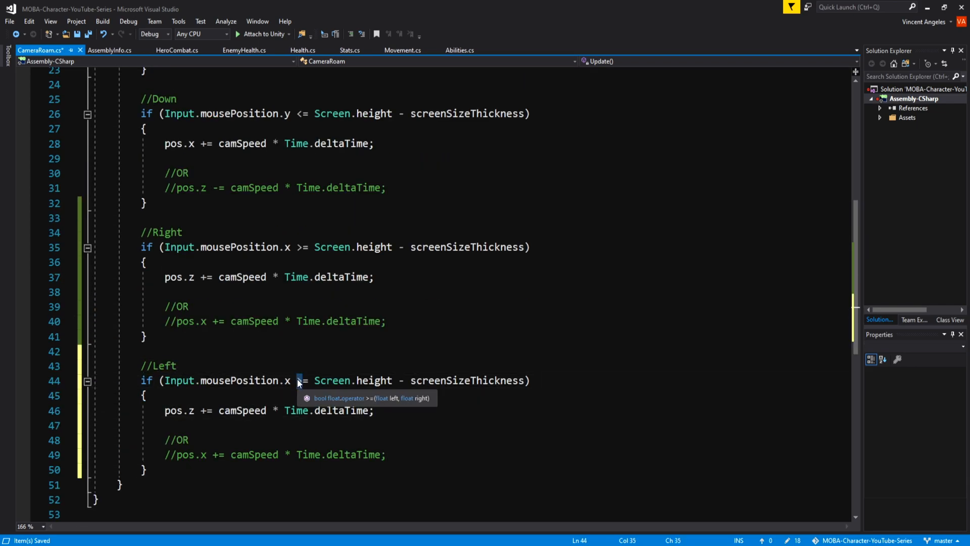
{"action": "type", "text": "<"}
{"action": "left_click", "coordinate": [268, 410]}
{"action": "type", "text": "-"}
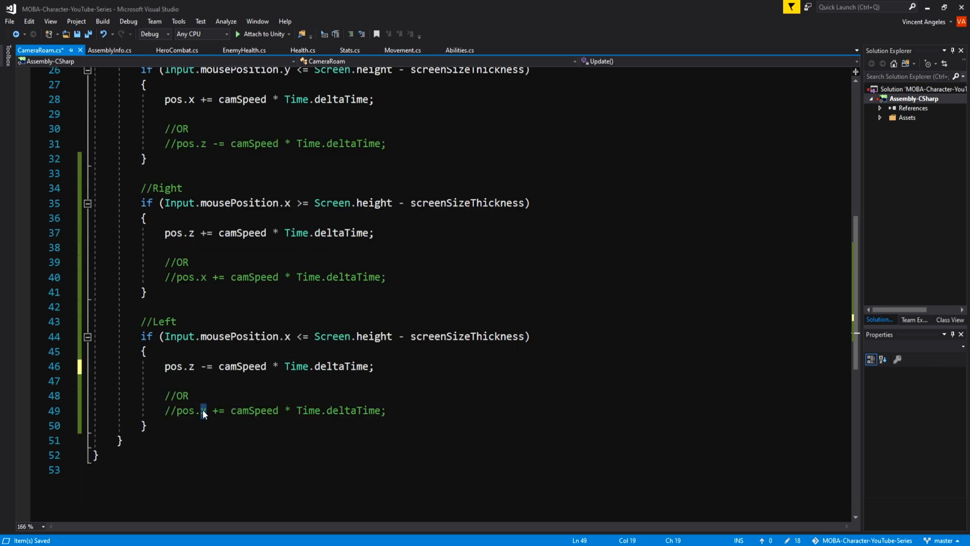
{"action": "type", "text": "transform.po"}
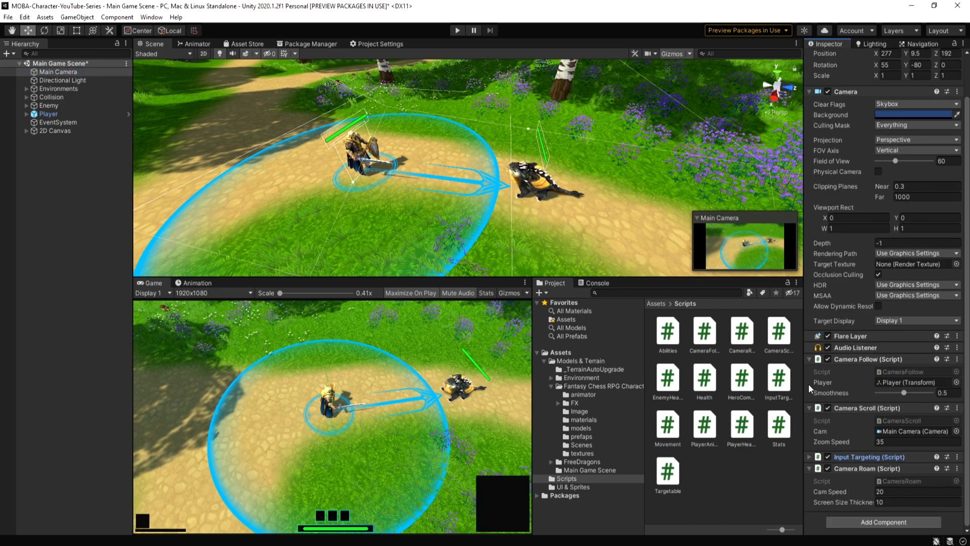
- Select Main Camera in Unity to view its Camera Roam (Script) component
{"action": "left_click", "coordinate": [57, 71]}
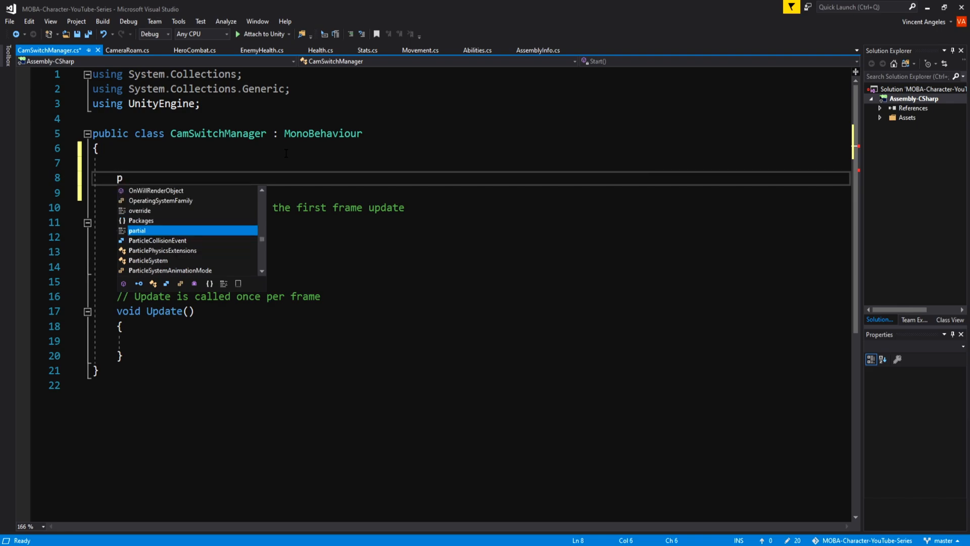
- Declare camFollowScript, camRoamScript and camViewChanged, disable roaming in Start, log camViewChanged in Update
{"action": "type", "text": "public CameraFollow camFollowScript;"}
{"action": "type", "text": "public CameraRoam camRoamScript;"}
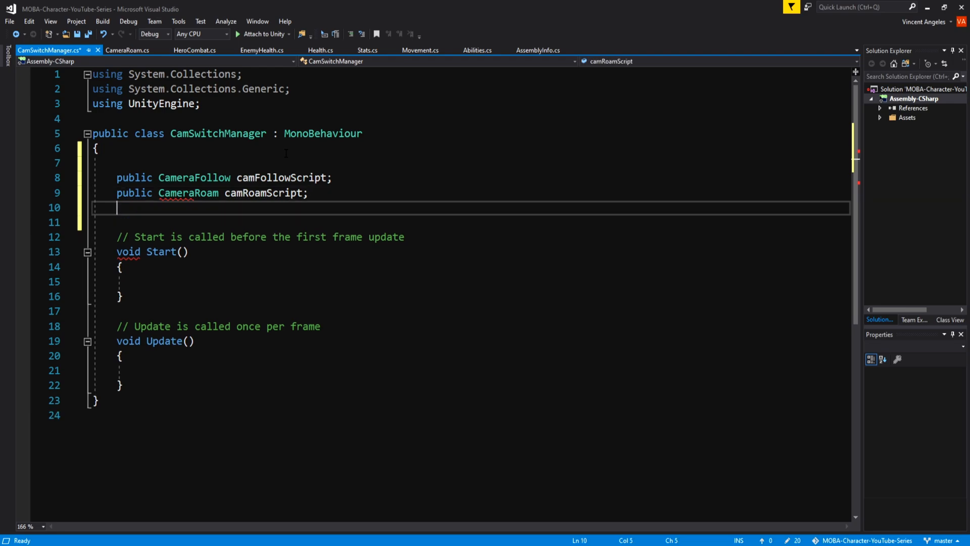
{"action": "type", "text": "bool camViewChanged = false;"}
{"action": "left_click", "coordinate": [470, 281]}
{"action": "type", "text": "camRoamScript"}
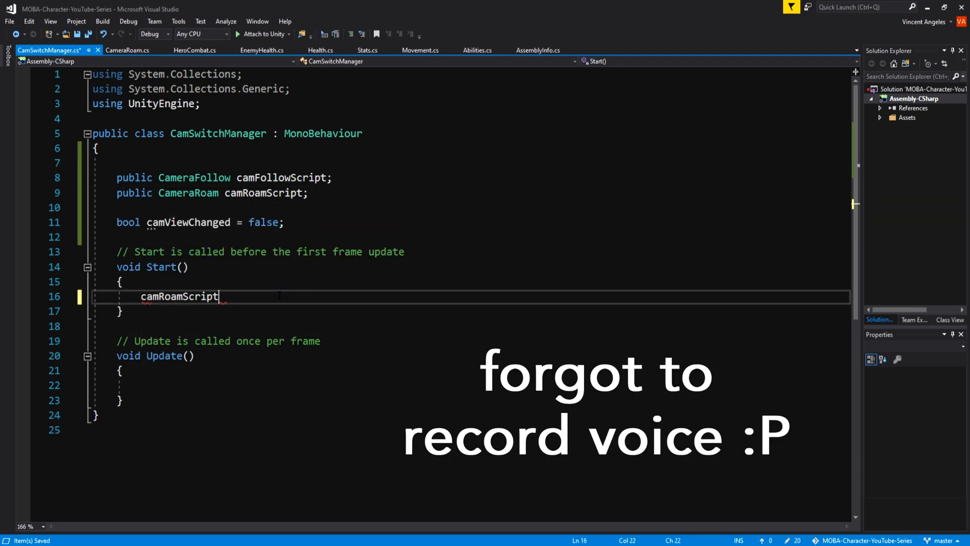
{"action": "type", "text": ".enabled = false;"}
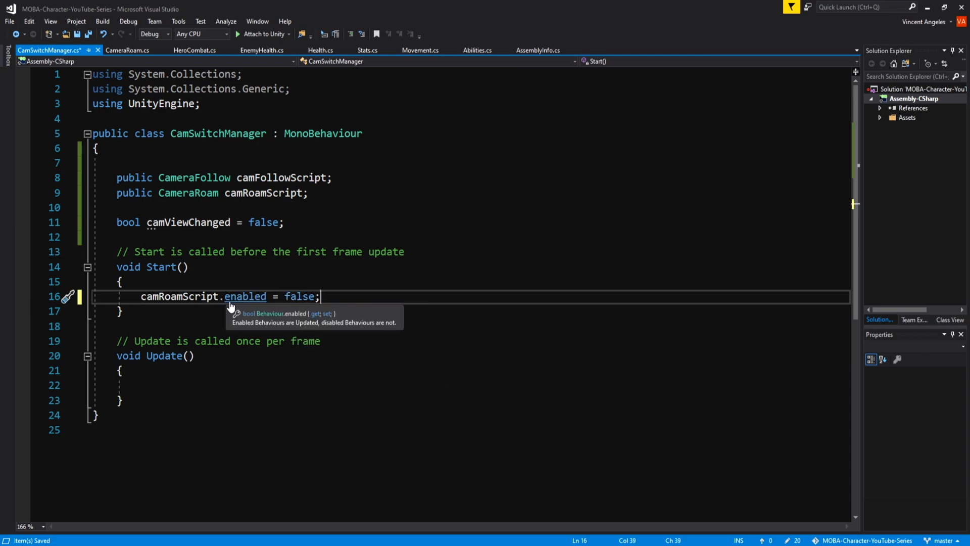
{"action": "type", "text": "debug.Log("}
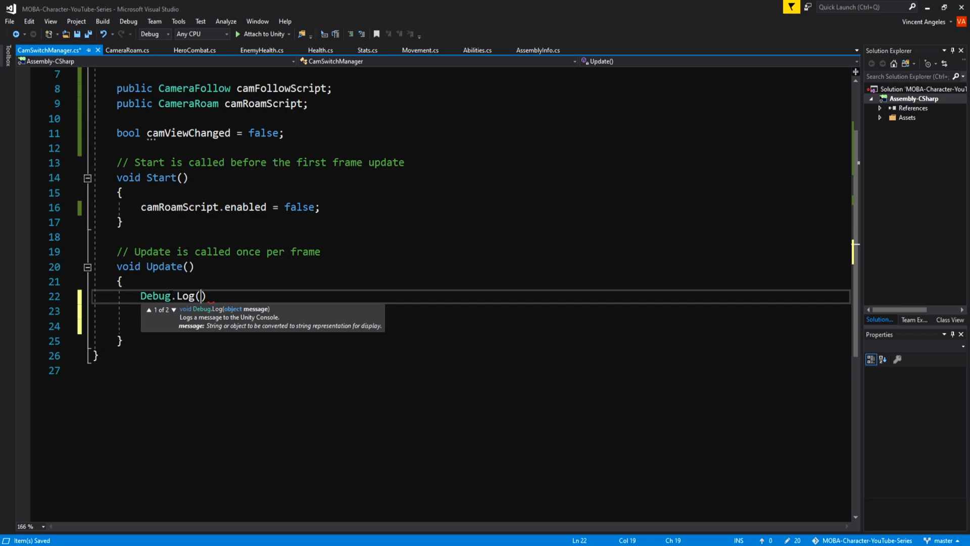
{"action": "type", "text": "camv"}
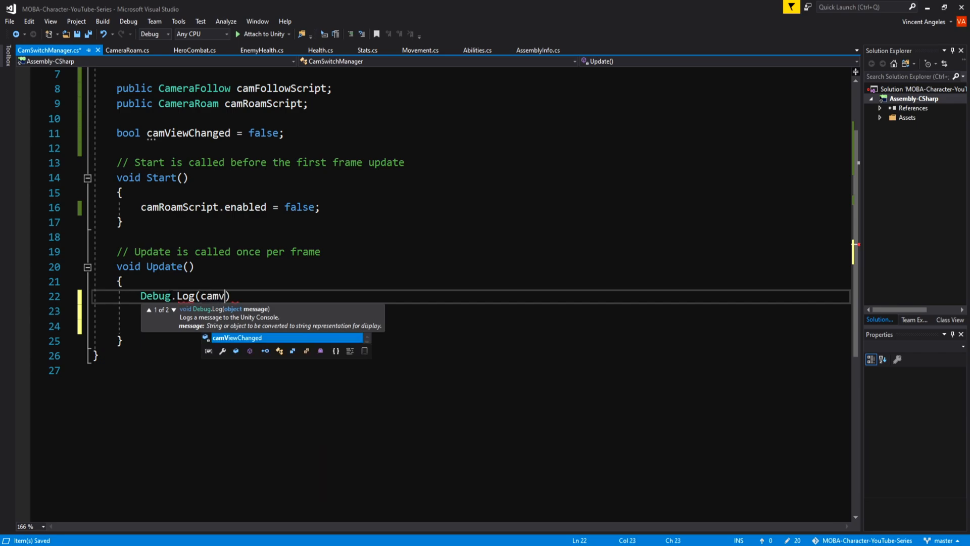
{"action": "key", "text": "Enter"}
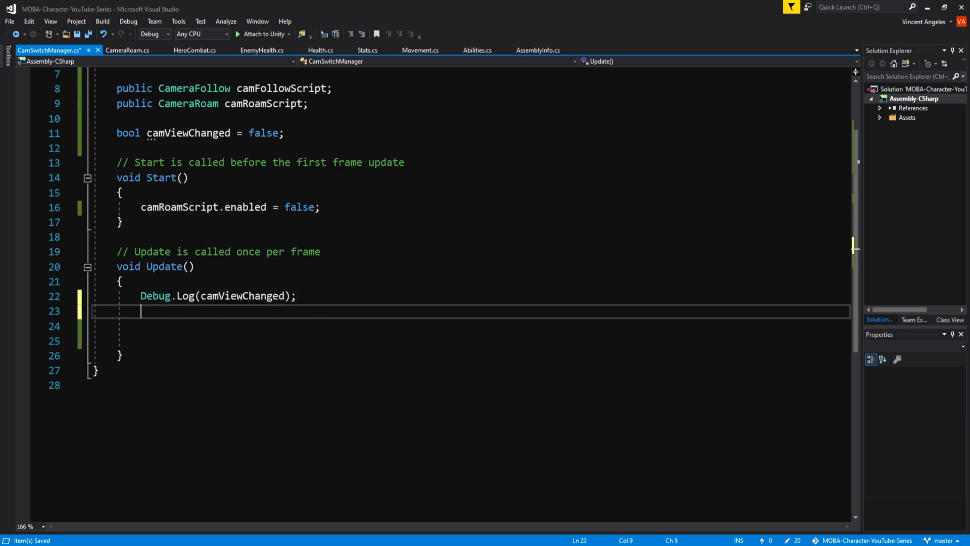
- Add the camViewChanged == false branch switching to roam on E, then start else if (camViewChanged == true)
{"action": "type", "text": "if(camViewChanged )"}
{"action": "type", "text": "camRoamScript.enabled = true;"}
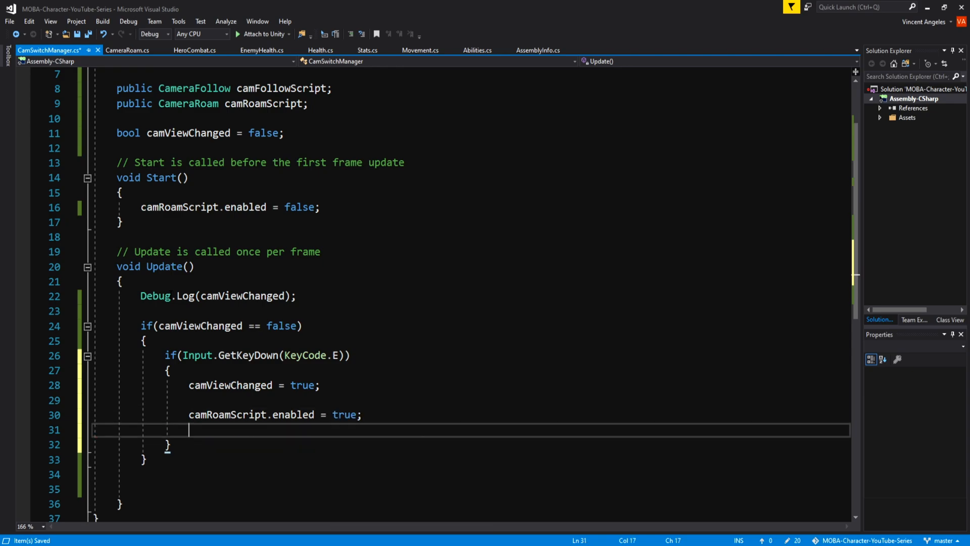
{"action": "type", "text": "camFollowScript.enabled = false;"}
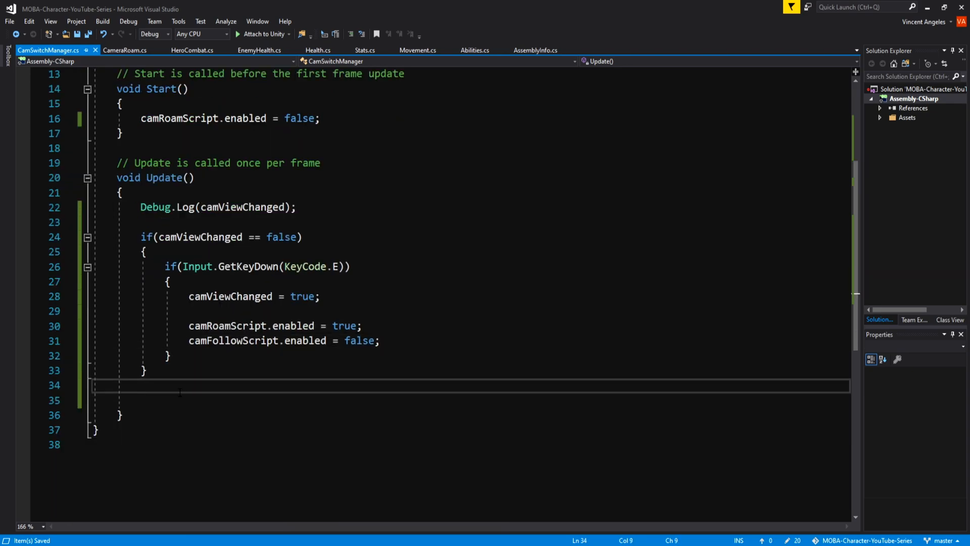
{"action": "type", "text": "else if"}
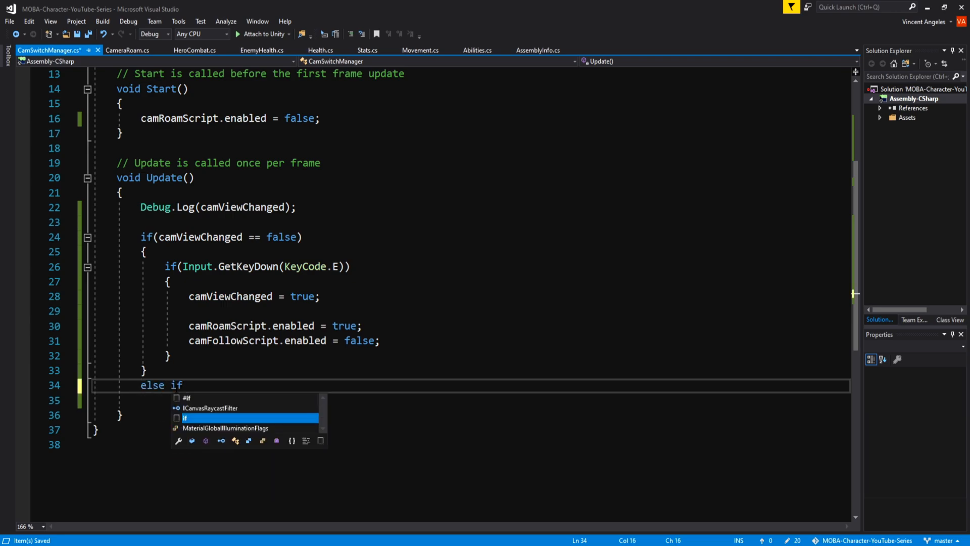
{"action": "type", "text": "(camViewChanged == true"}
{"action": "type", "text": "if(Input.getke"}
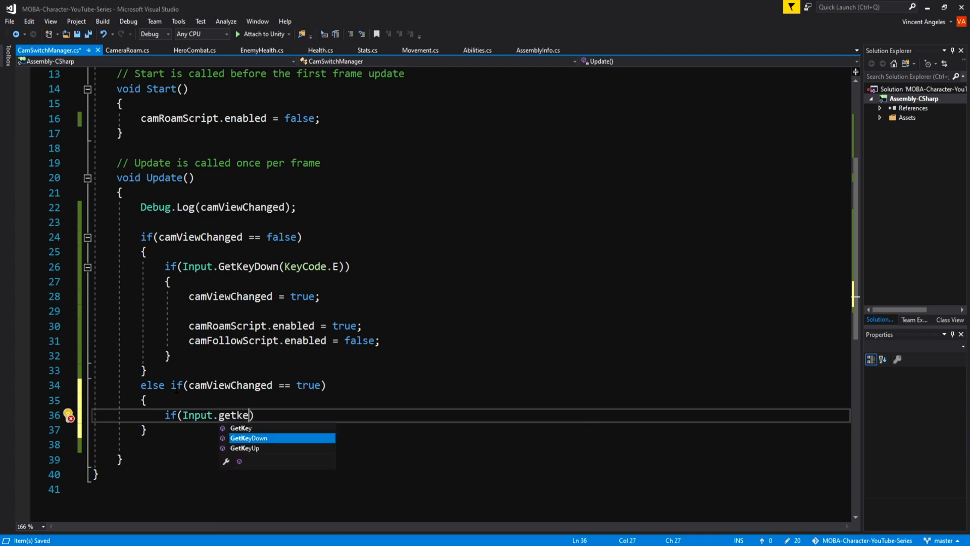
{"action": "type", "text": "cam"}
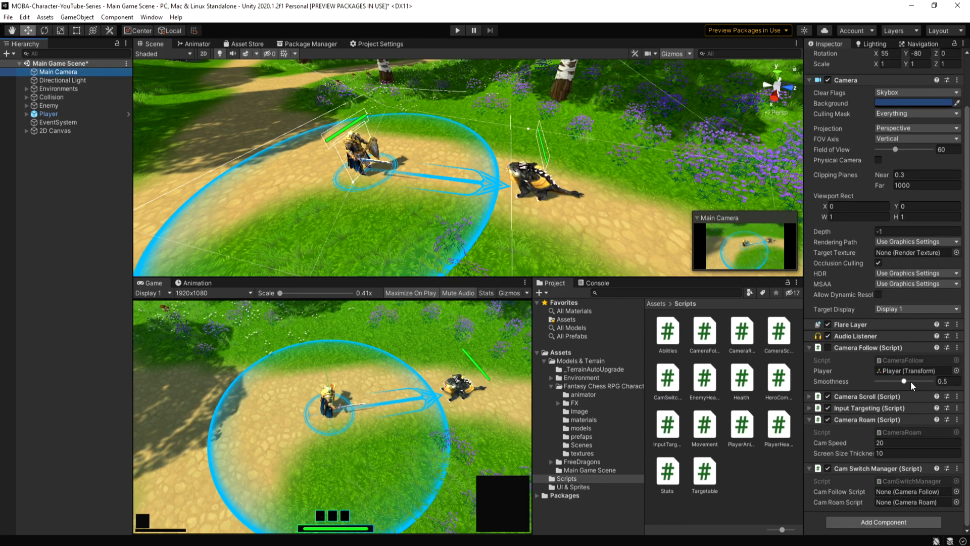
- Click the empty Cam Follow Script slot on Main Camera's Cam Switch Manager
{"action": "left_click", "coordinate": [909, 491]}
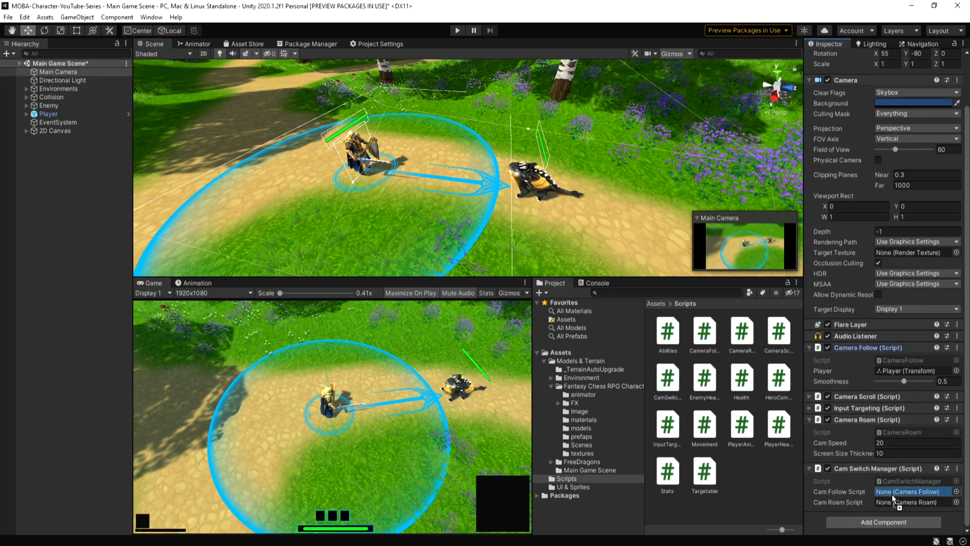